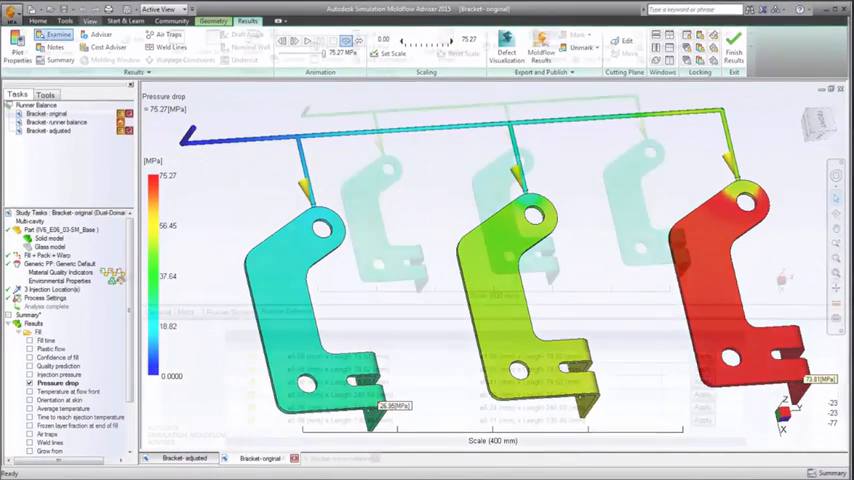
Open the Hedge Trimmer layout2 (copy) study showing the four cavities with runners.
left_click(340, 458)
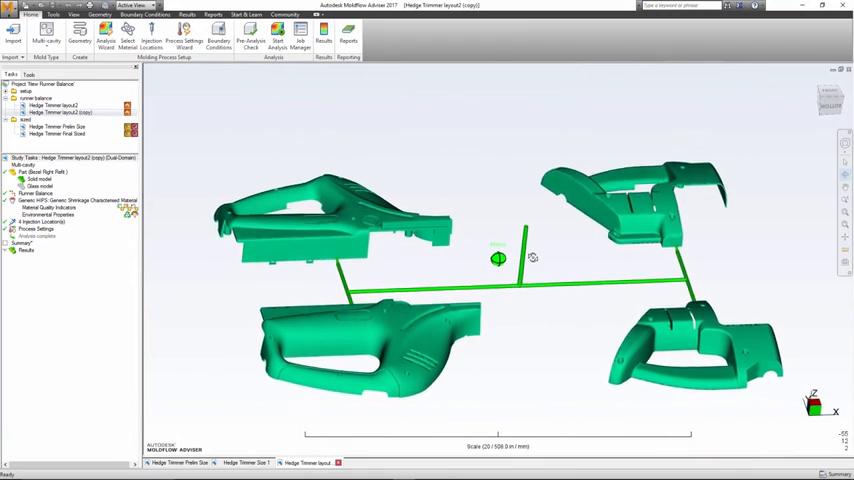
Rotate the four-cavity layout and start the Runner Balance analysis sequence.
left_click_drag(498, 258, 530, 275)
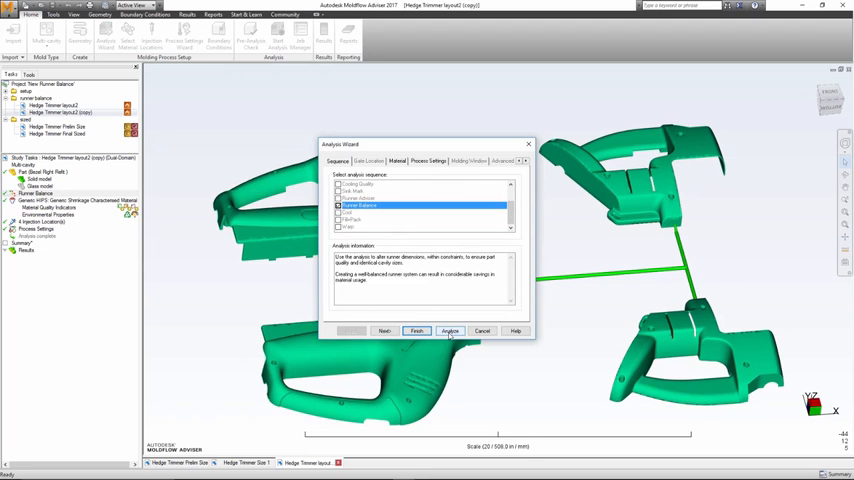
left_click(449, 331)
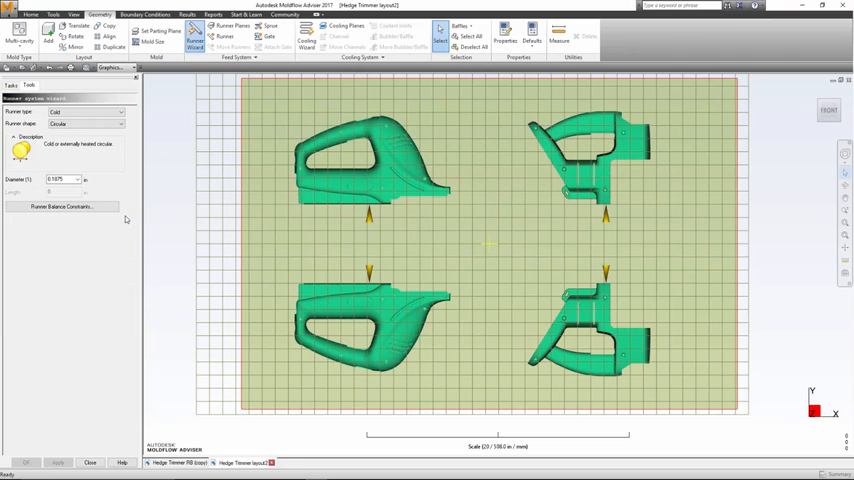
Set the runner Diameter constraint type under Runner Balance Constraints.
left_click(60, 207)
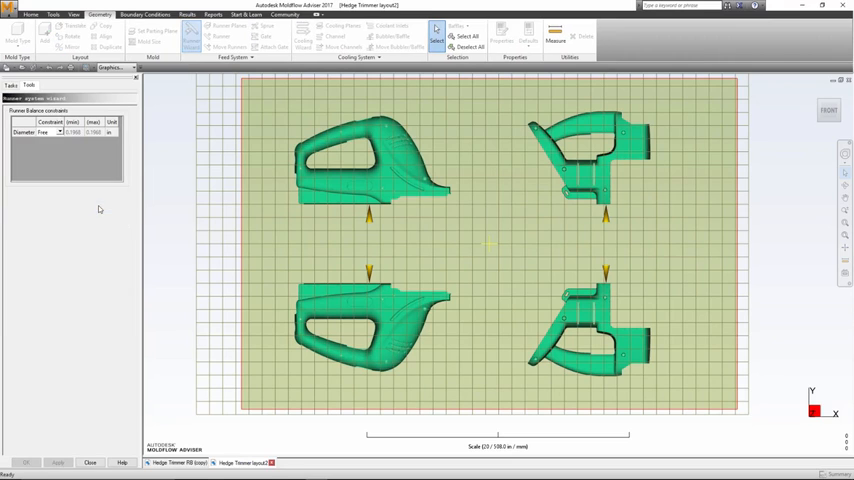
left_click(57, 133)
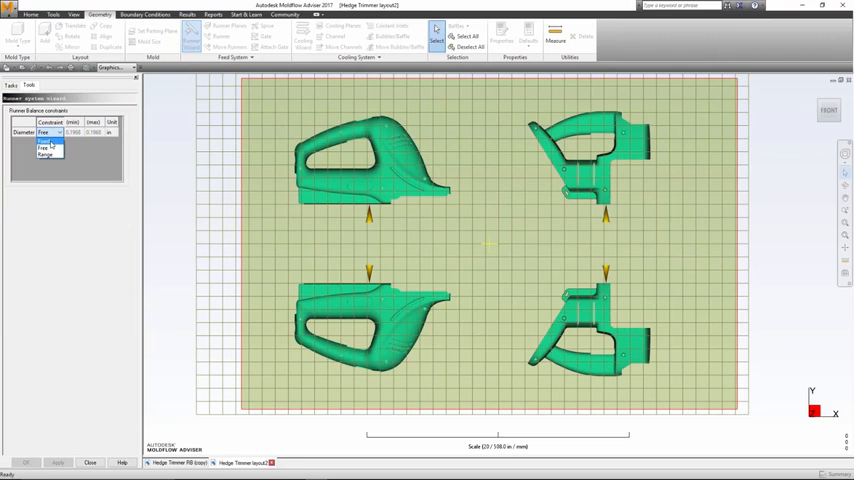
left_click(48, 147)
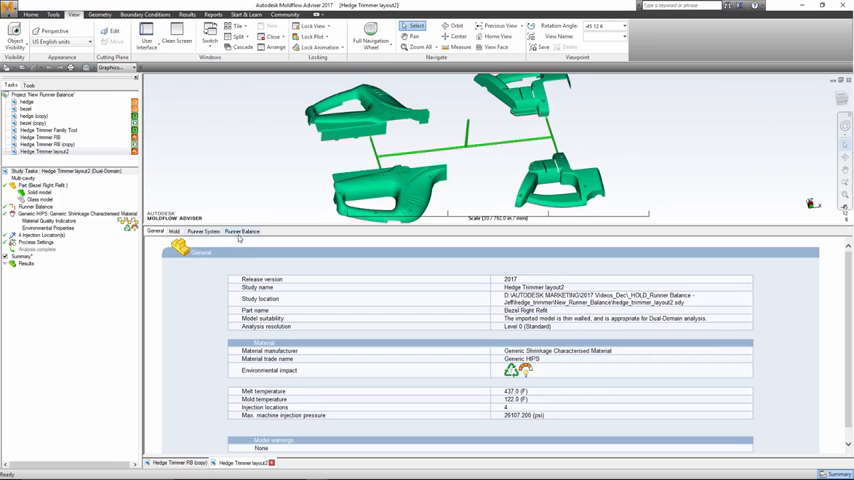
Show the Runner Balance results and apply the balanced diameters to the runners.
left_click(242, 231)
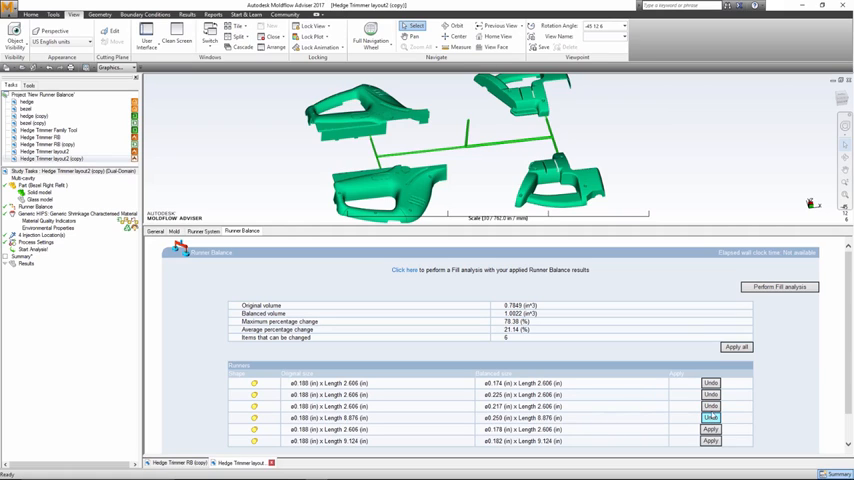
left_click(737, 347)
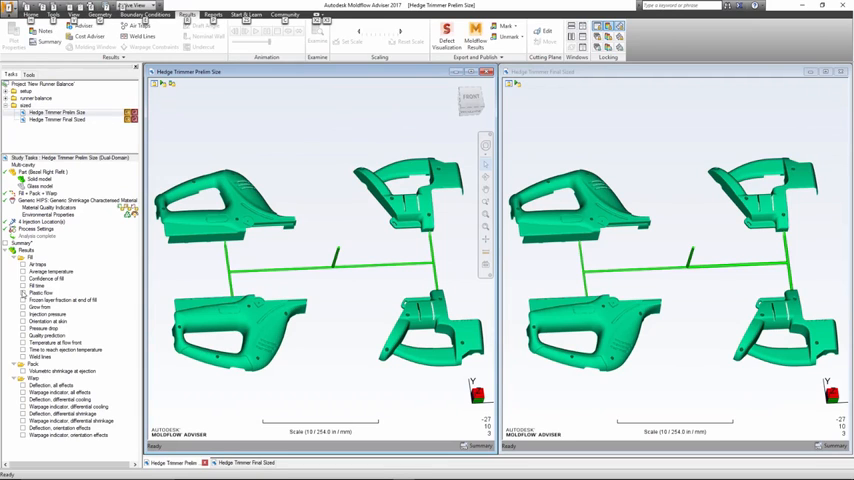
Show fill time, then injection pressure, for the Prelim Size and Final Sized studies.
left_click(38, 285)
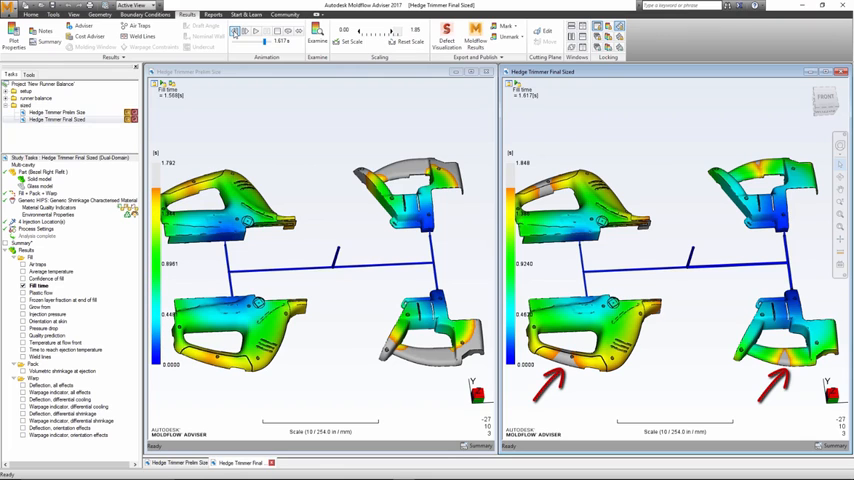
left_click(50, 314)
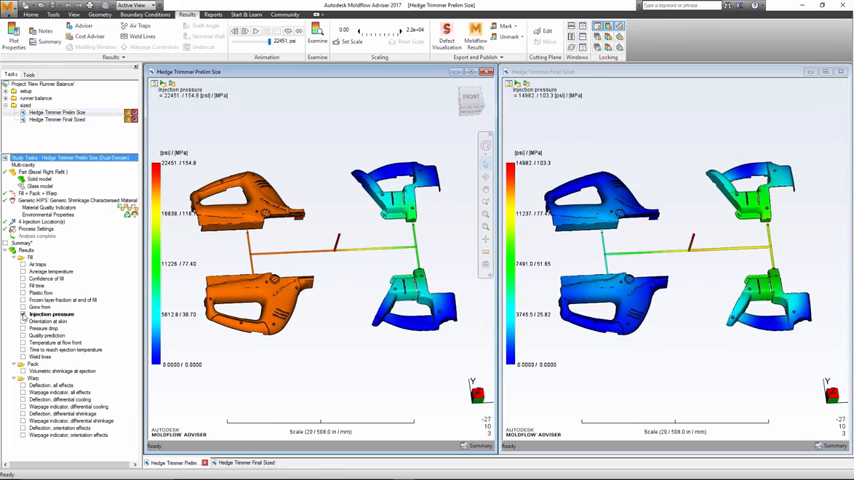